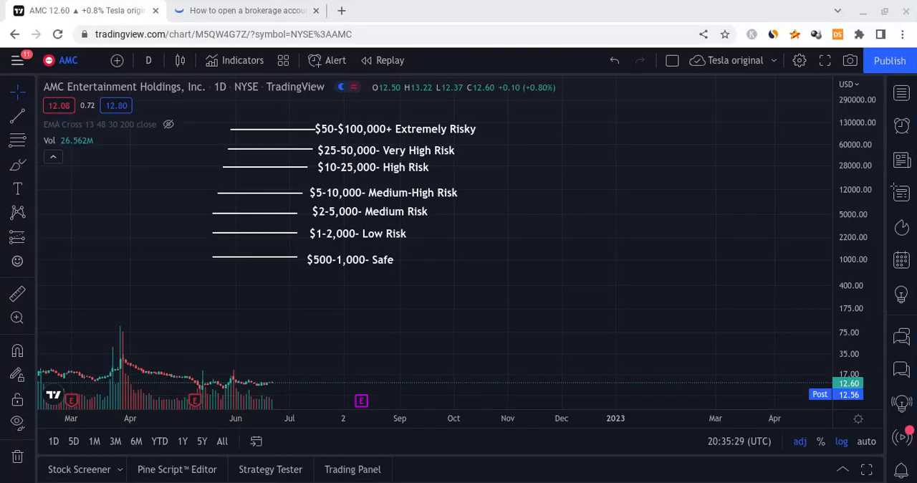
pyautogui.moveTo(519, 220)
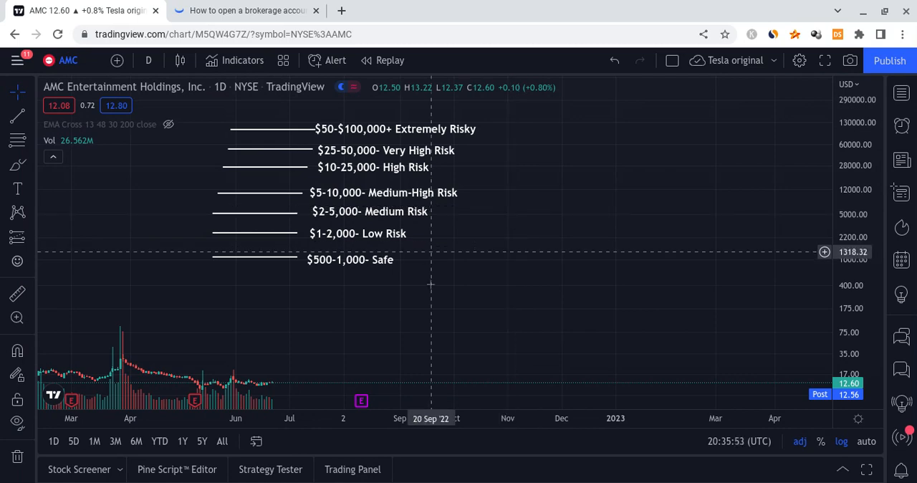
pyautogui.moveTo(439, 294)
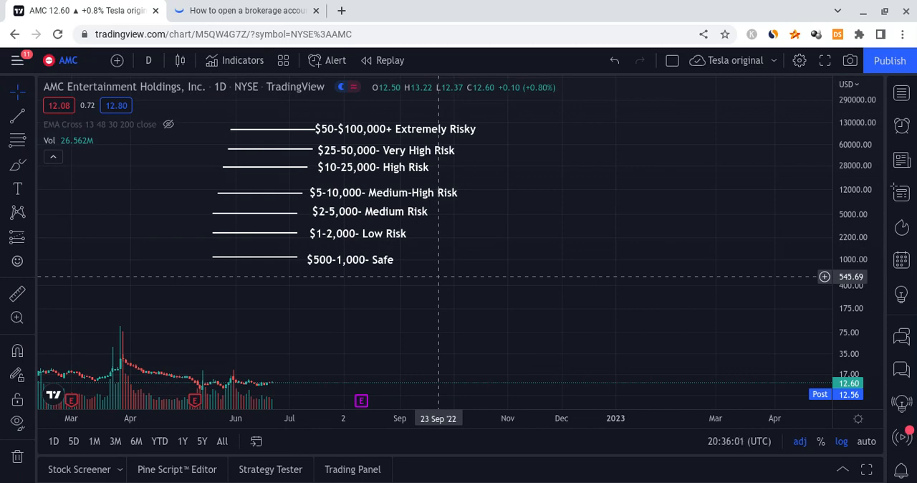
# View the Webull 6-free-stocks sign-up page, then return to the AMC TradingView chart.
pyautogui.click(246, 10)
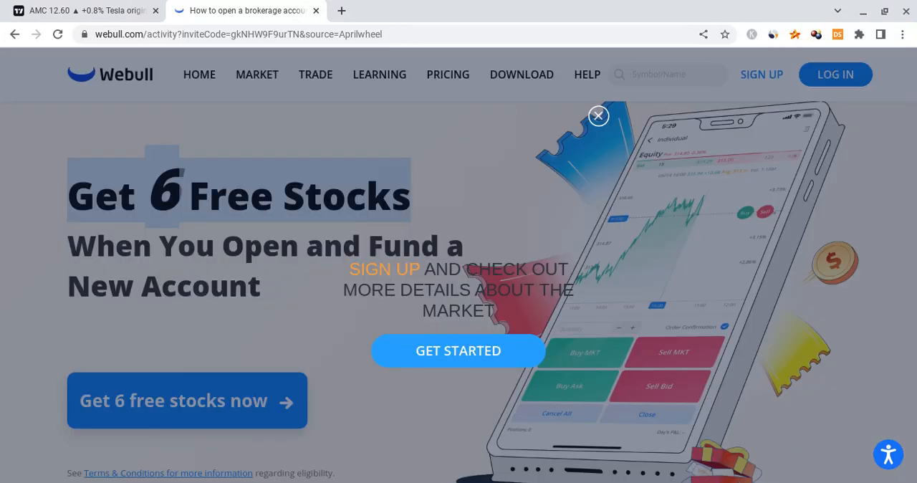
pyautogui.click(599, 115)
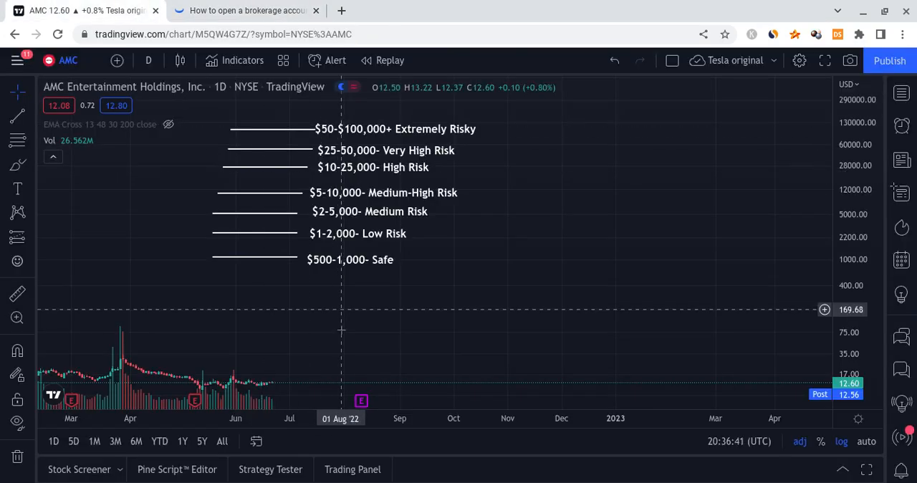
pyautogui.moveTo(502, 204)
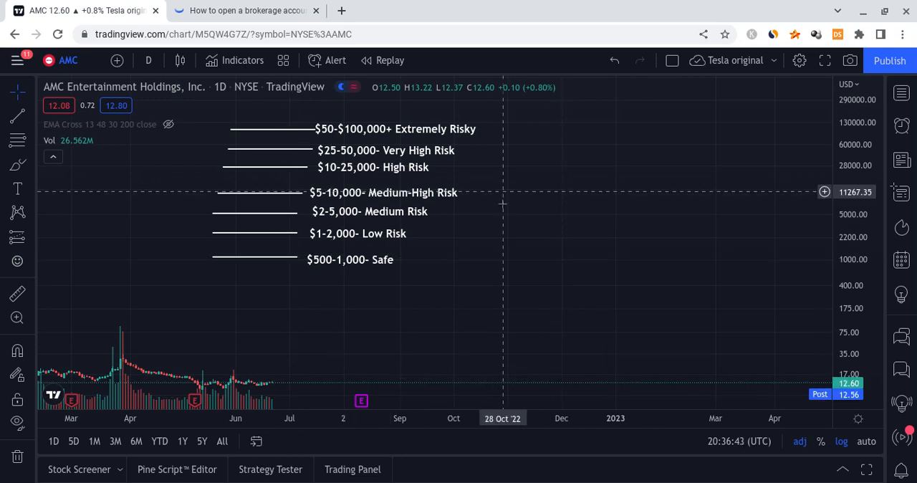
pyautogui.moveTo(371, 210)
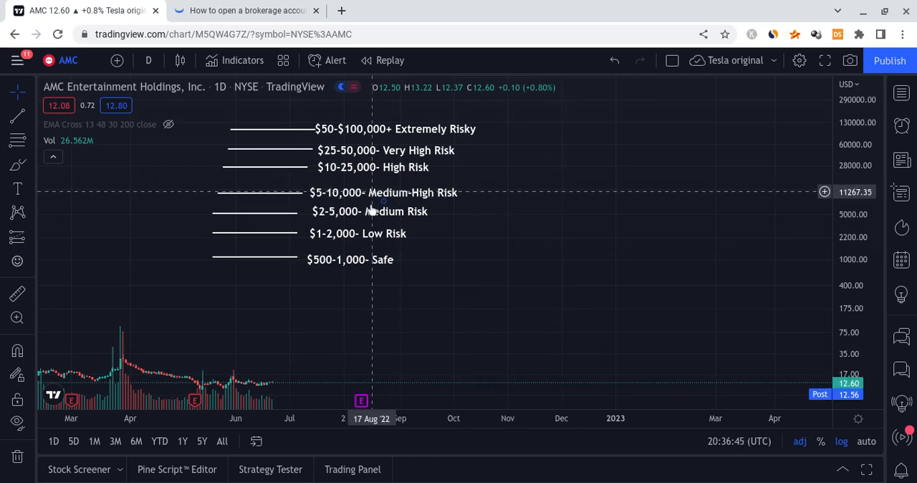
pyautogui.moveTo(435, 212)
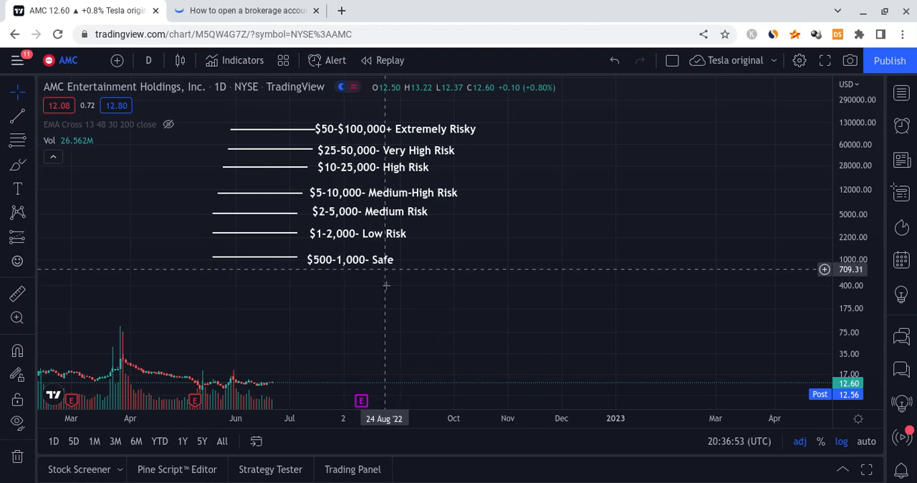
pyautogui.moveTo(402, 278)
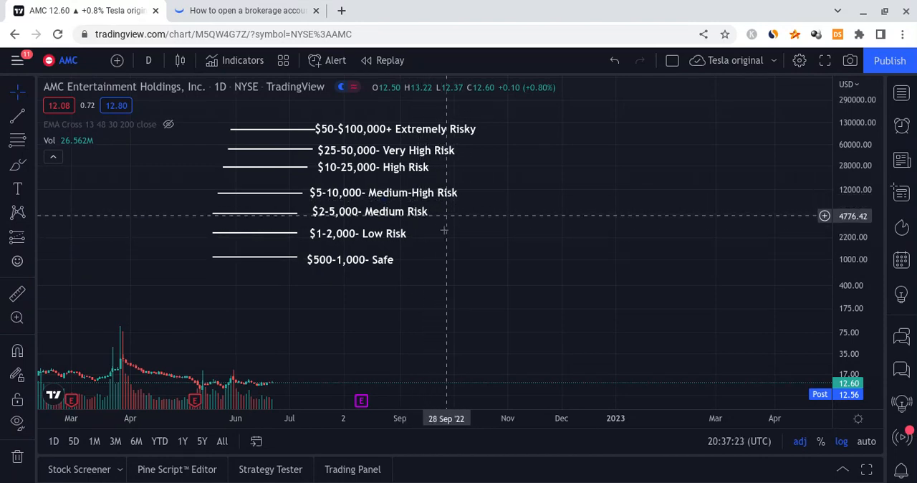
pyautogui.moveTo(455, 232)
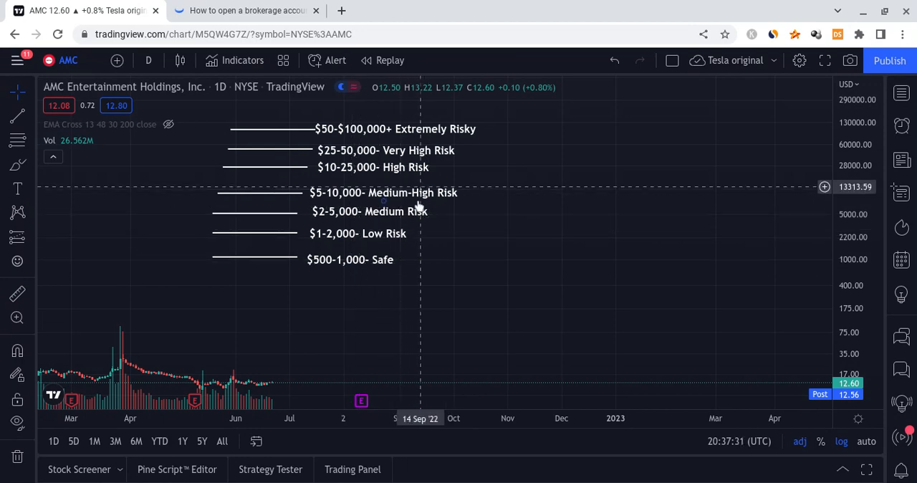
pyautogui.moveTo(439, 167)
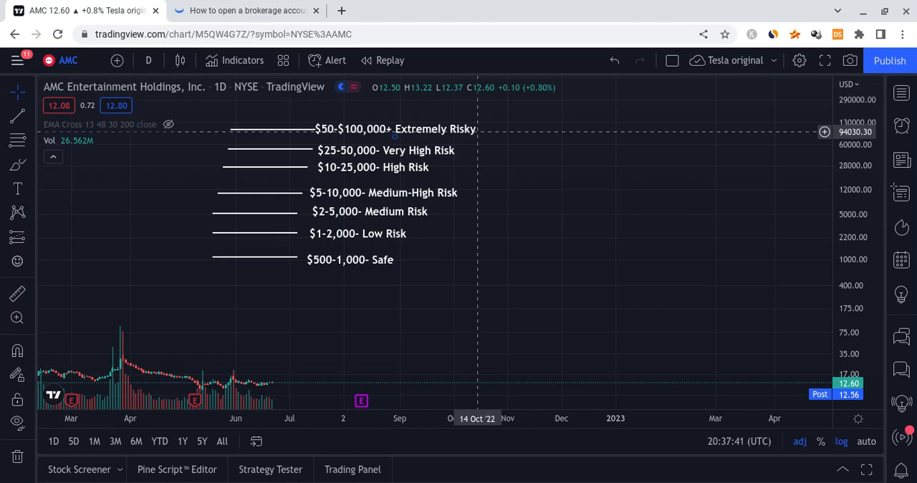
pyautogui.moveTo(352, 147)
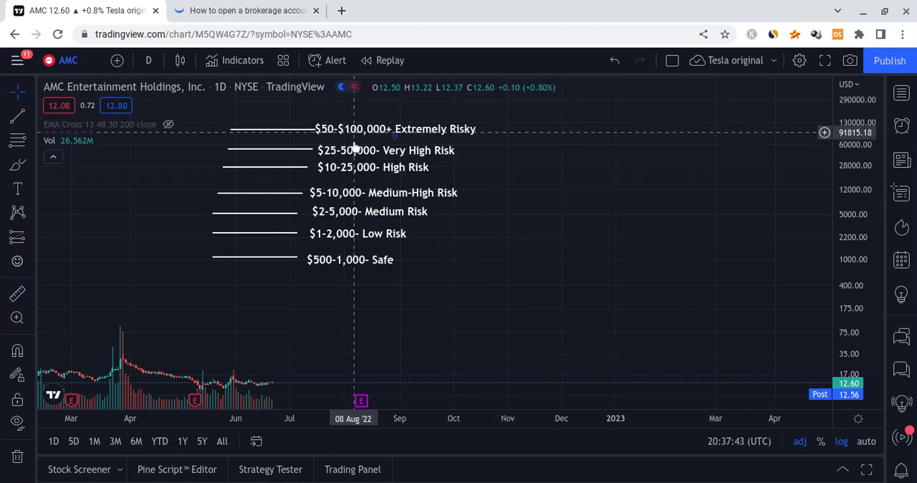
pyautogui.moveTo(364, 146)
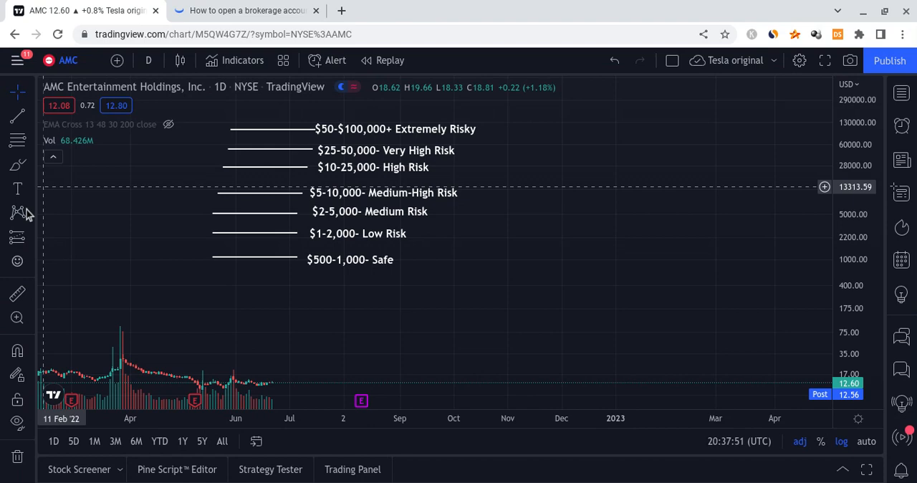
# Draw a yellow path rising through the risk levels to the top bracket, then falling to low prices.
pyautogui.click(17, 212)
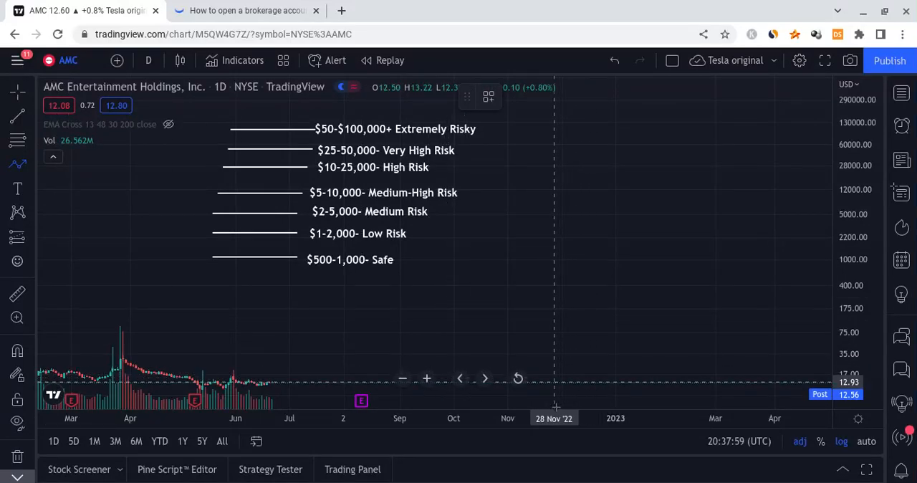
pyautogui.moveTo(564, 376)
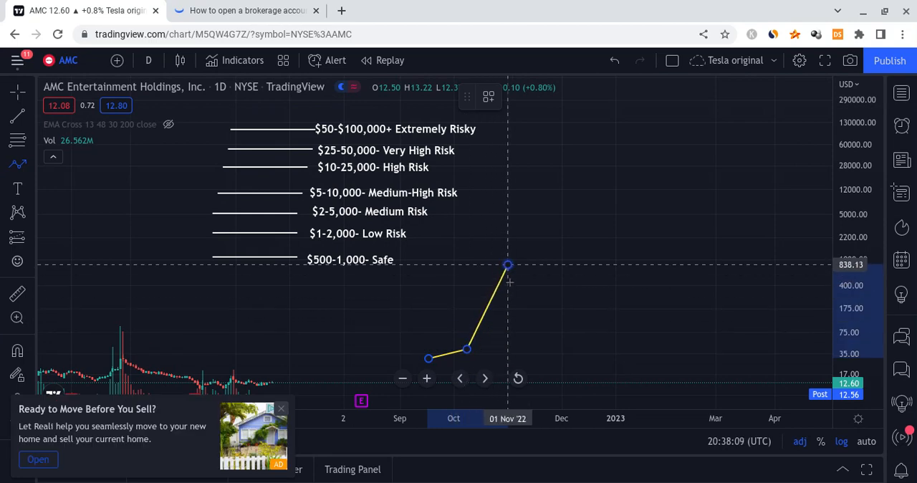
pyautogui.moveTo(509, 265); pyautogui.dragTo(573, 178)
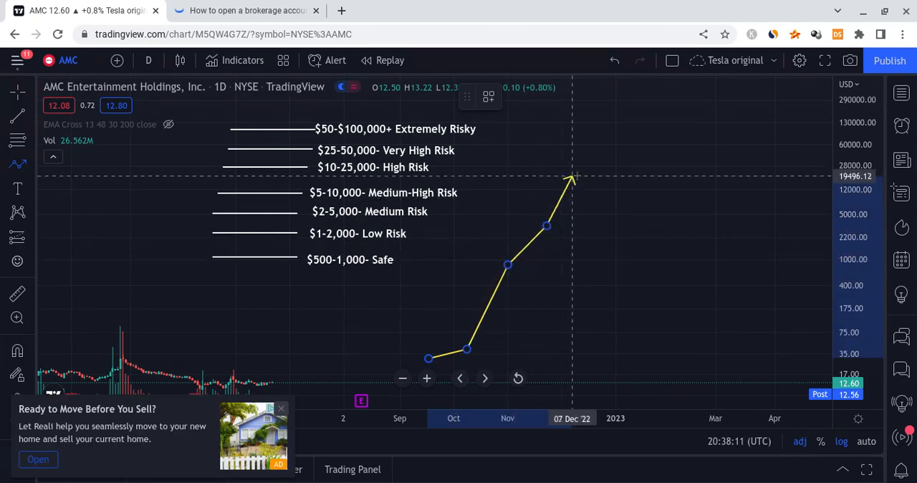
pyautogui.moveTo(573, 178); pyautogui.dragTo(594, 127)
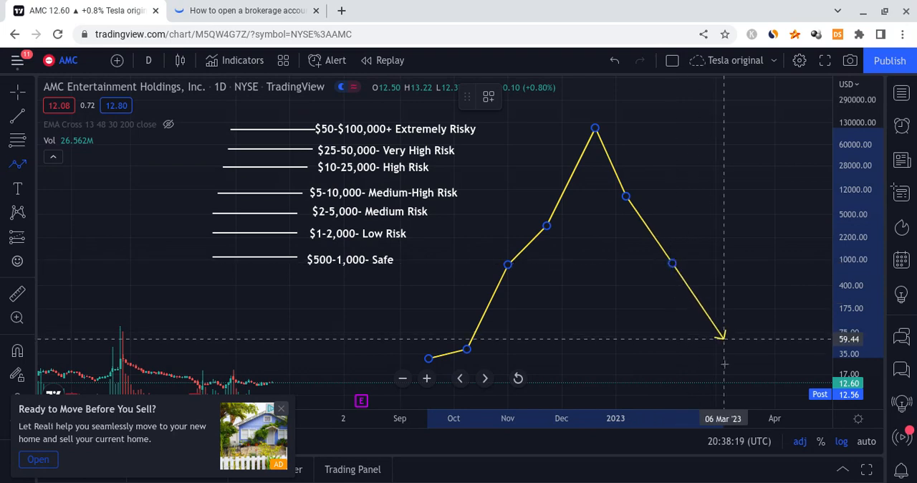
pyautogui.moveTo(724, 335); pyautogui.dragTo(772, 361)
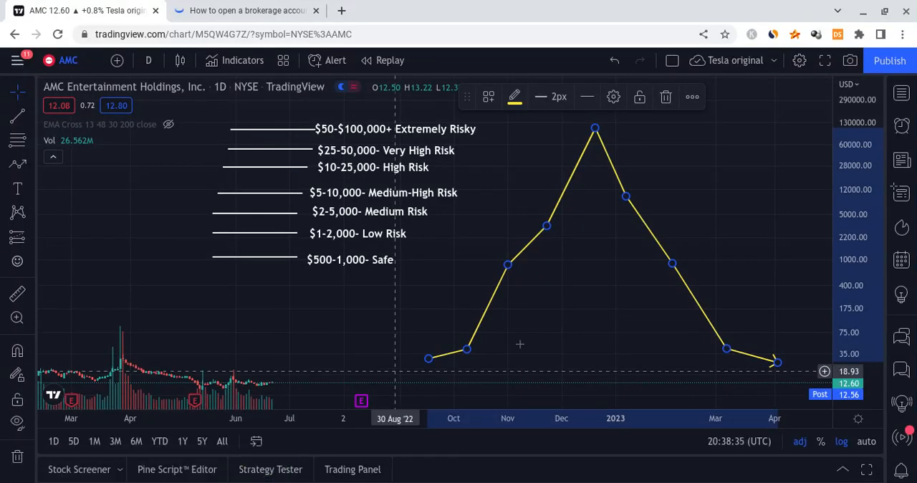
pyautogui.moveTo(598, 232)
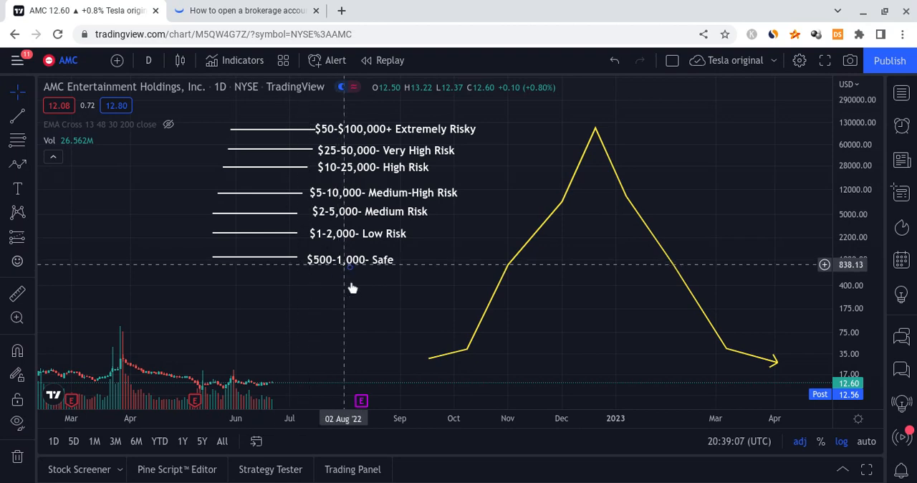
pyautogui.moveTo(379, 287)
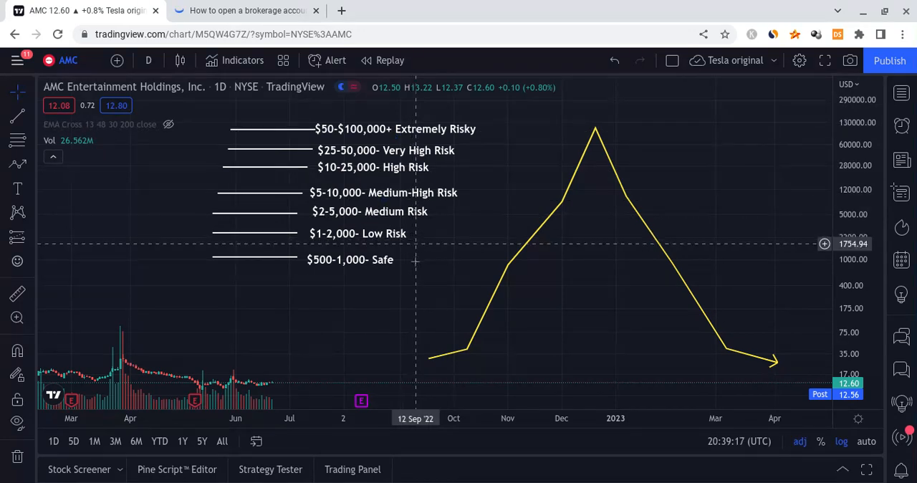
pyautogui.moveTo(421, 264)
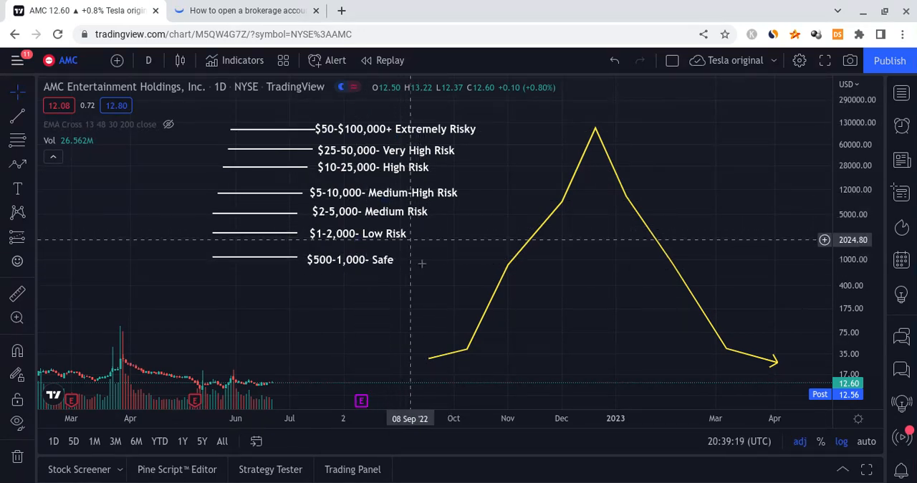
pyautogui.moveTo(437, 232)
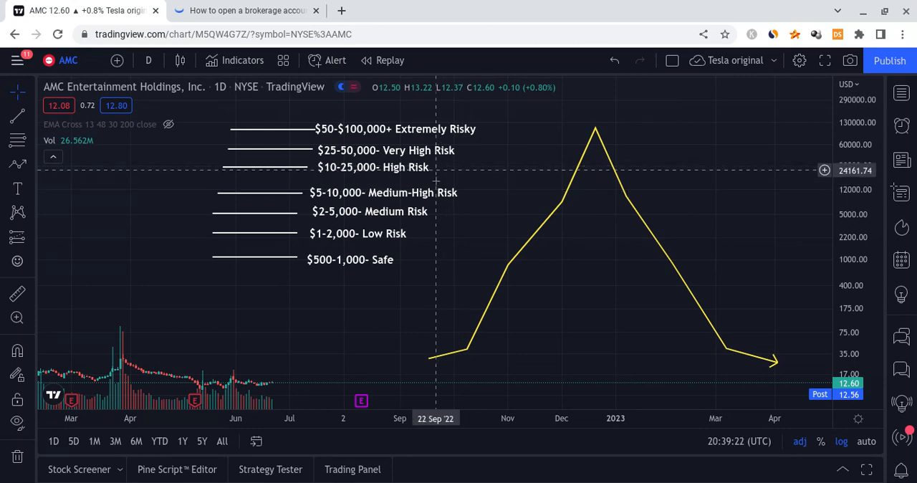
pyautogui.moveTo(478, 133)
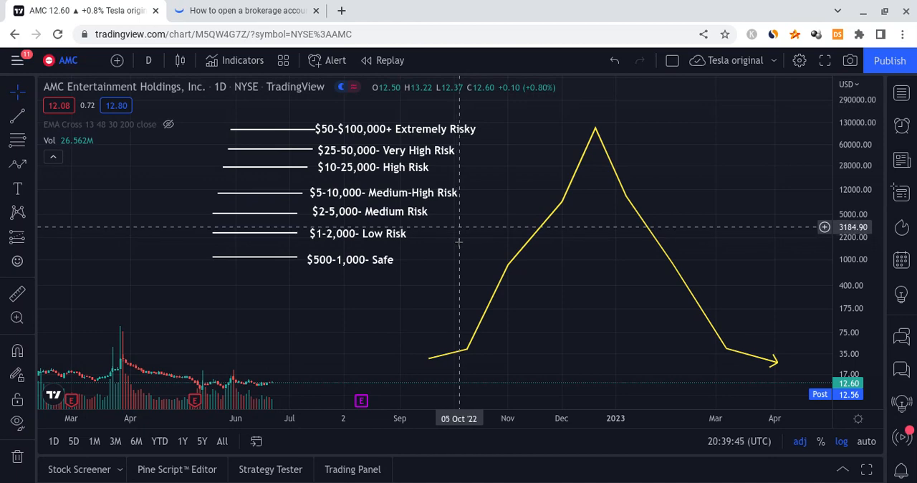
pyautogui.moveTo(395, 279)
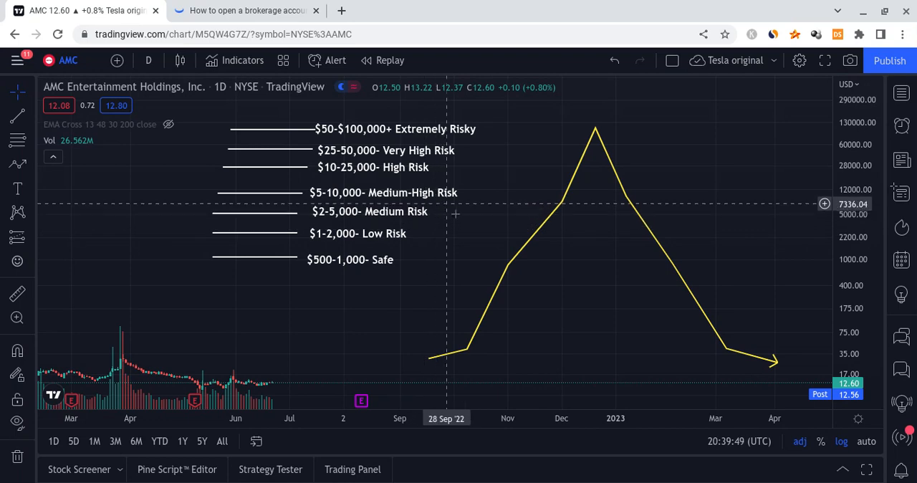
pyautogui.moveTo(450, 159)
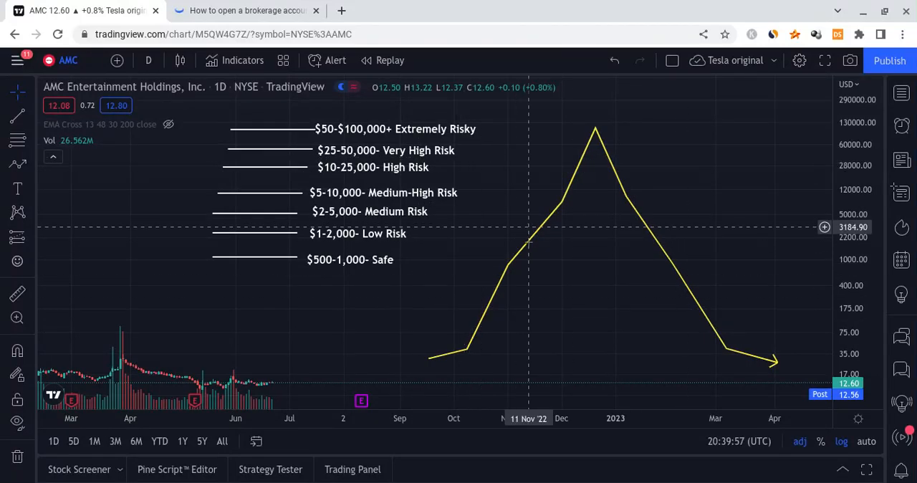
pyautogui.click(530, 255)
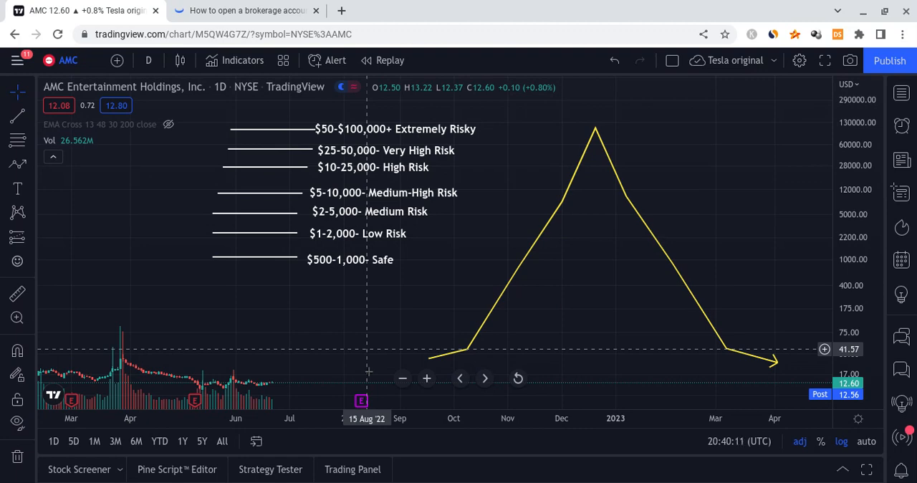
pyautogui.moveTo(406, 278)
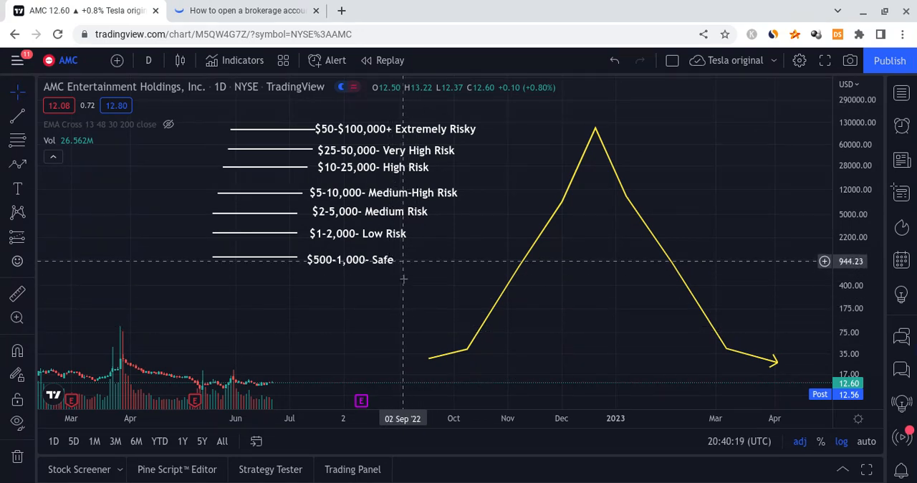
pyautogui.moveTo(410, 271)
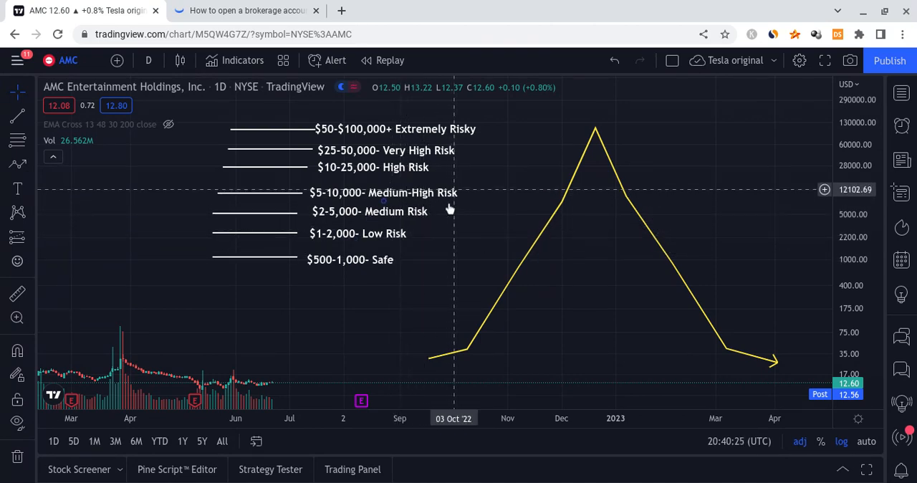
pyautogui.moveTo(438, 171)
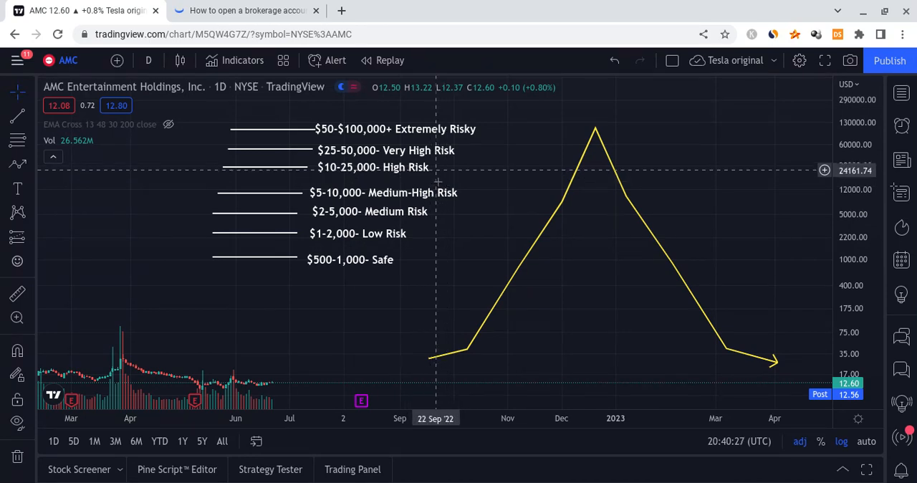
pyautogui.moveTo(449, 150)
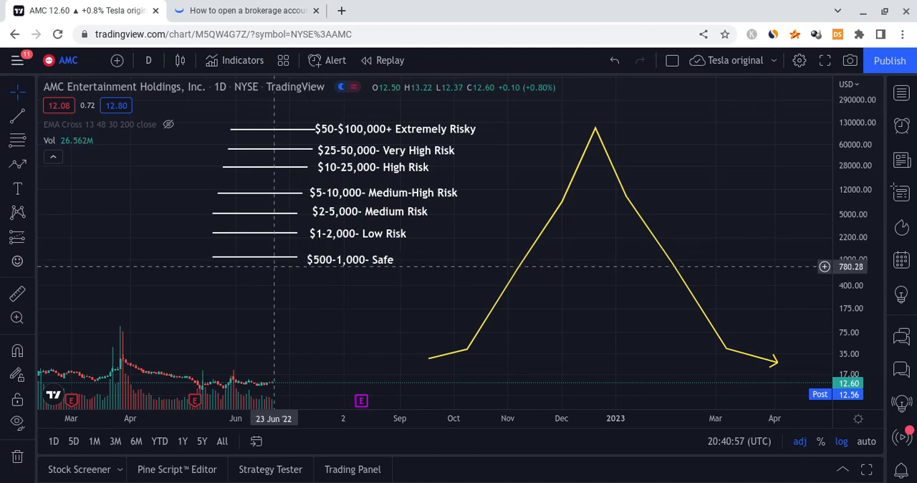
pyautogui.moveTo(353, 290)
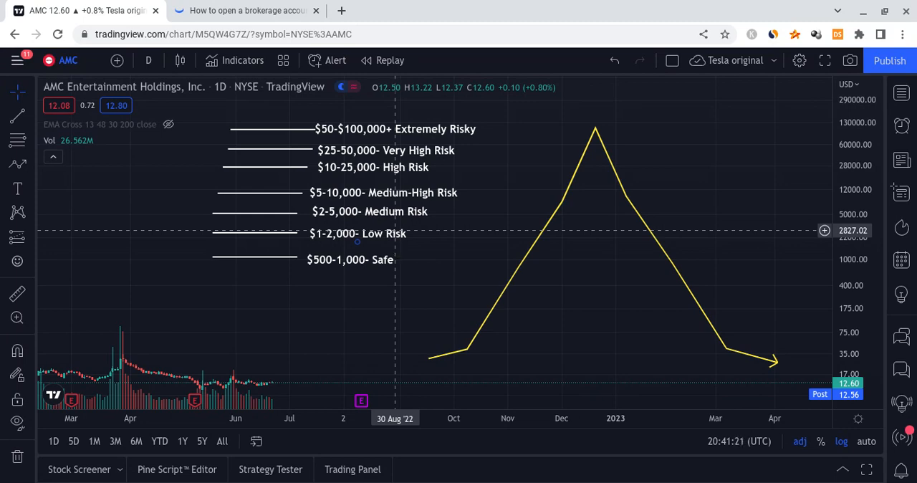
pyautogui.moveTo(384, 285)
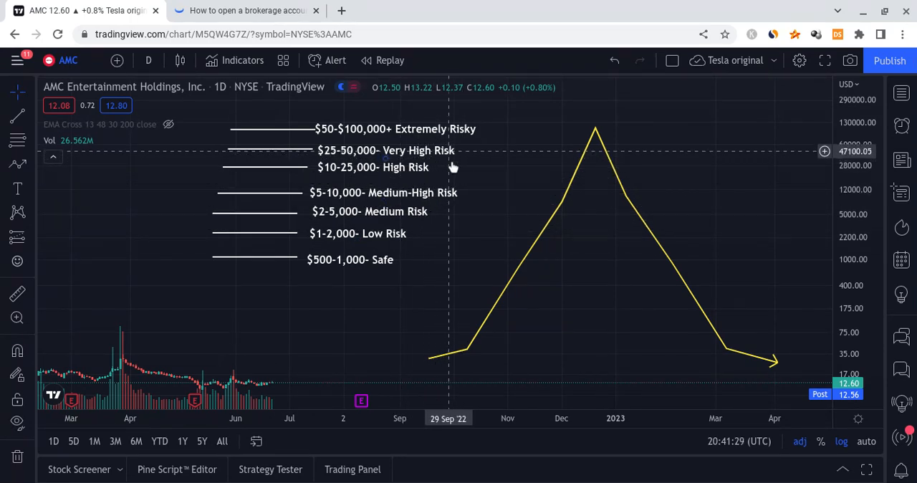
pyautogui.moveTo(421, 166)
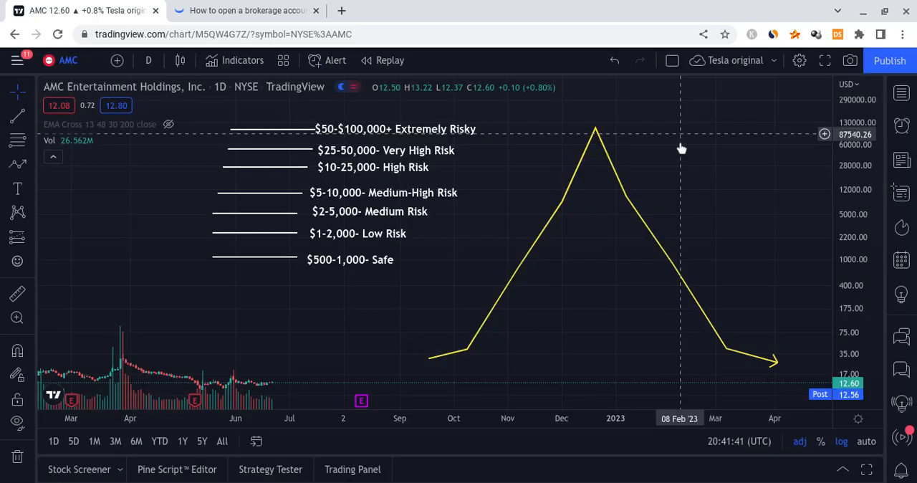
pyautogui.moveTo(453, 149)
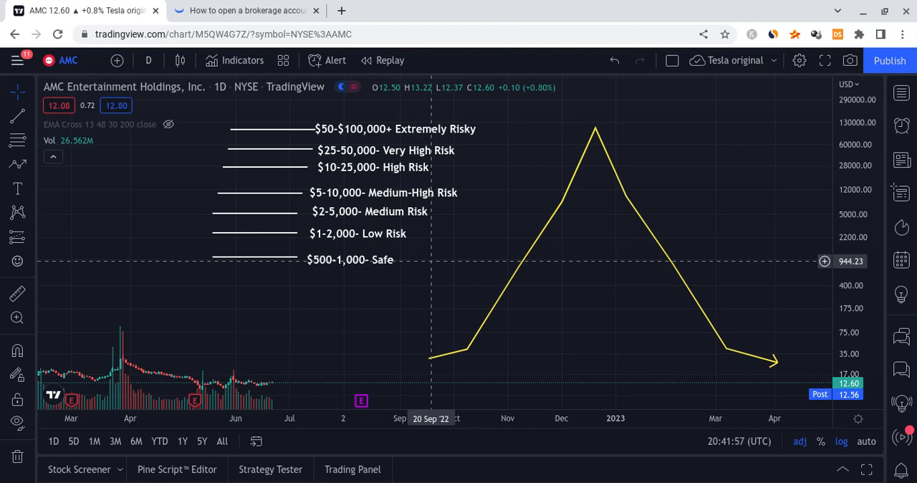
pyautogui.moveTo(430, 271)
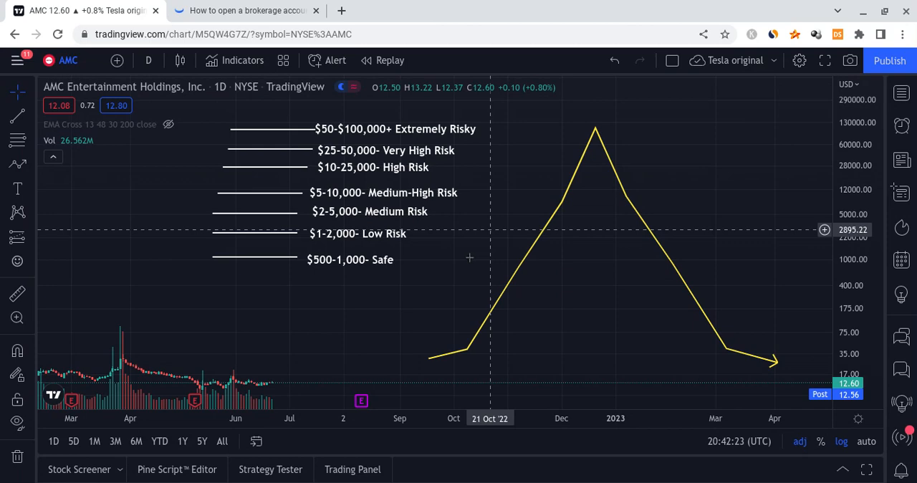
pyautogui.moveTo(464, 246)
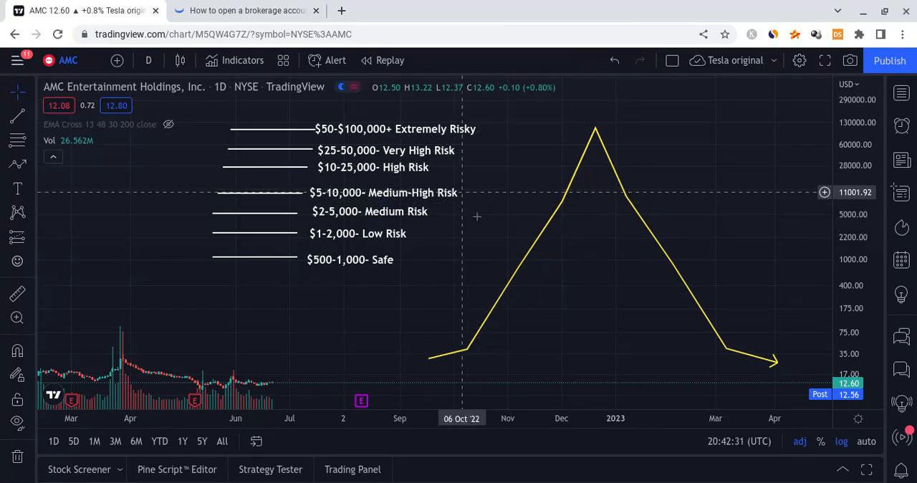
pyautogui.moveTo(487, 168)
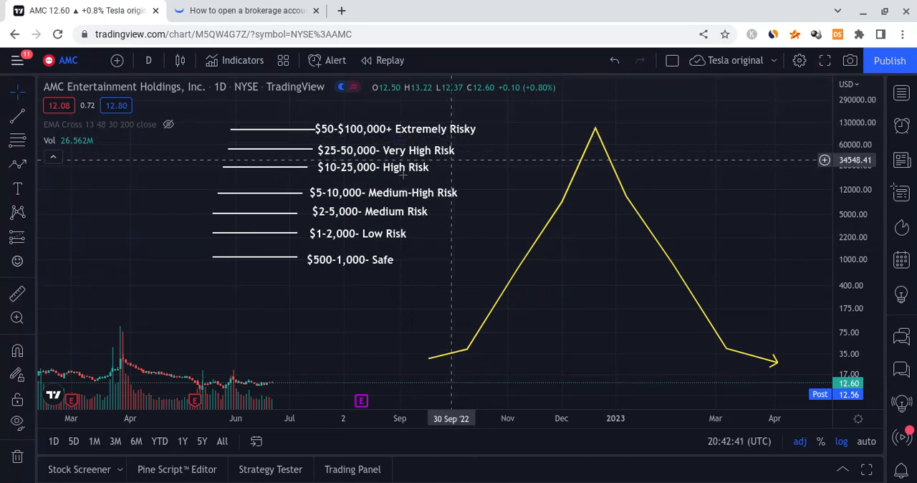
pyautogui.moveTo(428, 172)
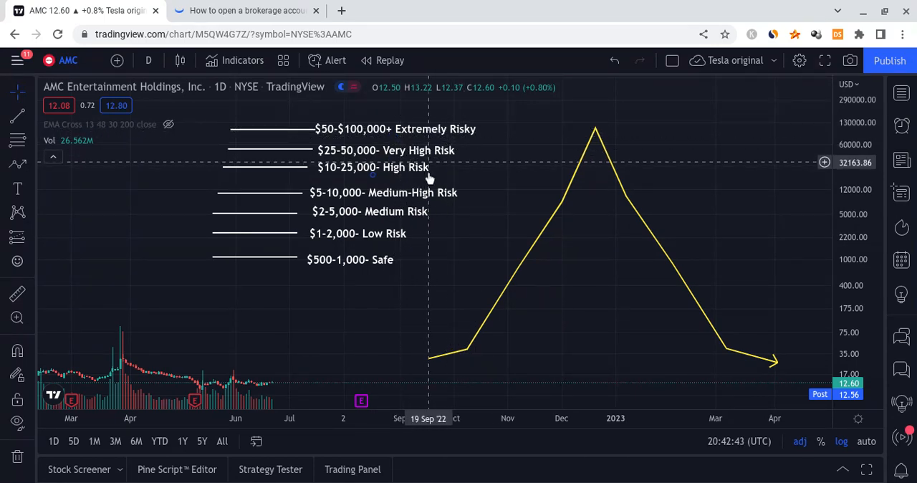
pyautogui.moveTo(456, 175)
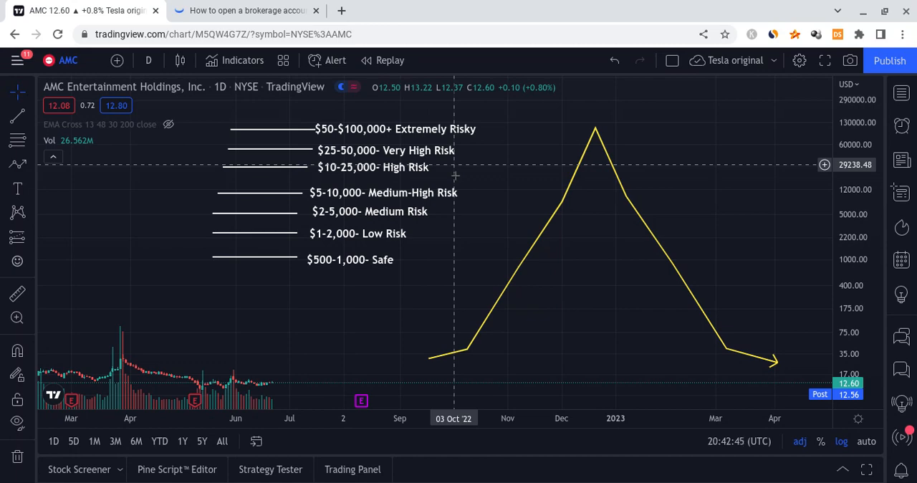
pyautogui.moveTo(459, 182)
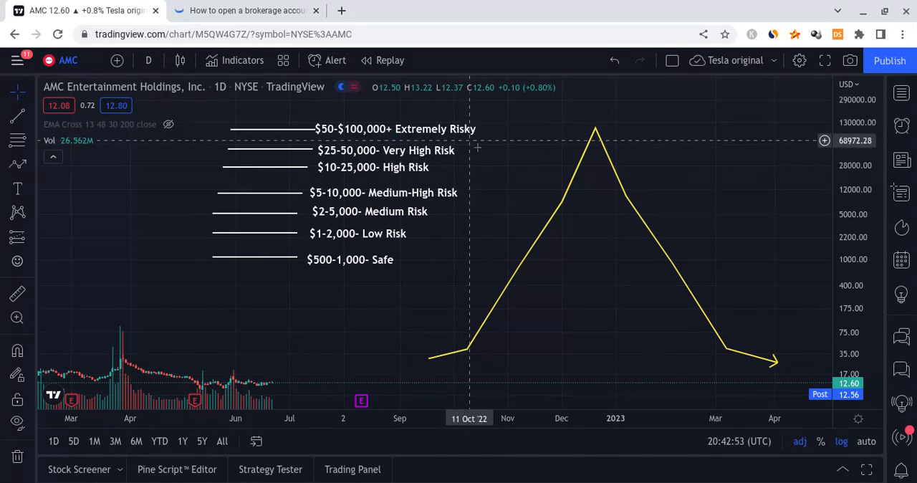
pyautogui.moveTo(480, 150)
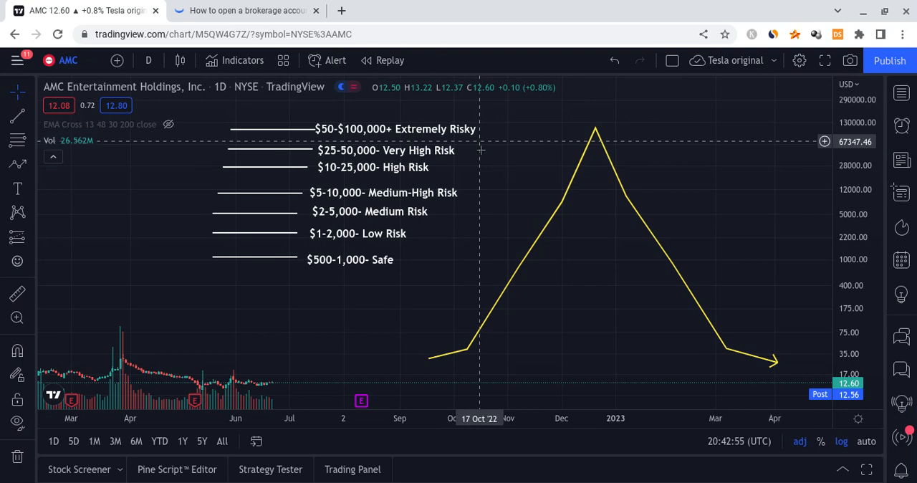
pyautogui.moveTo(484, 149)
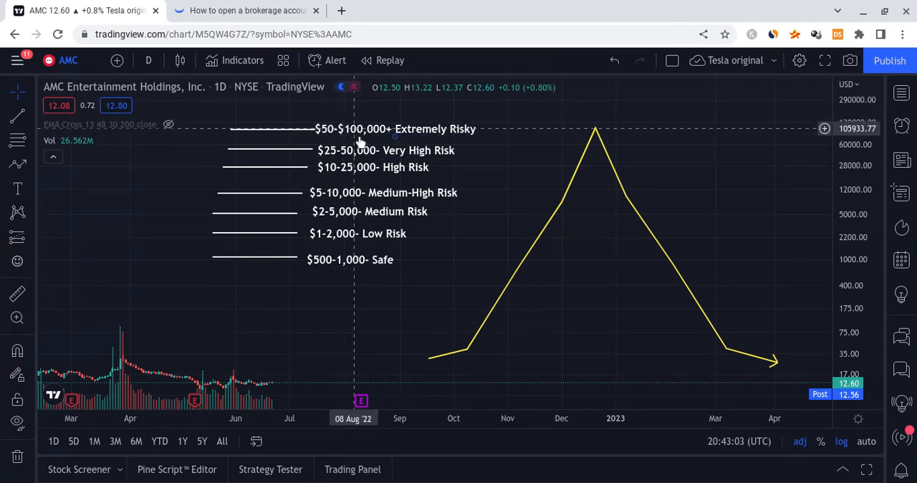
pyautogui.moveTo(458, 210)
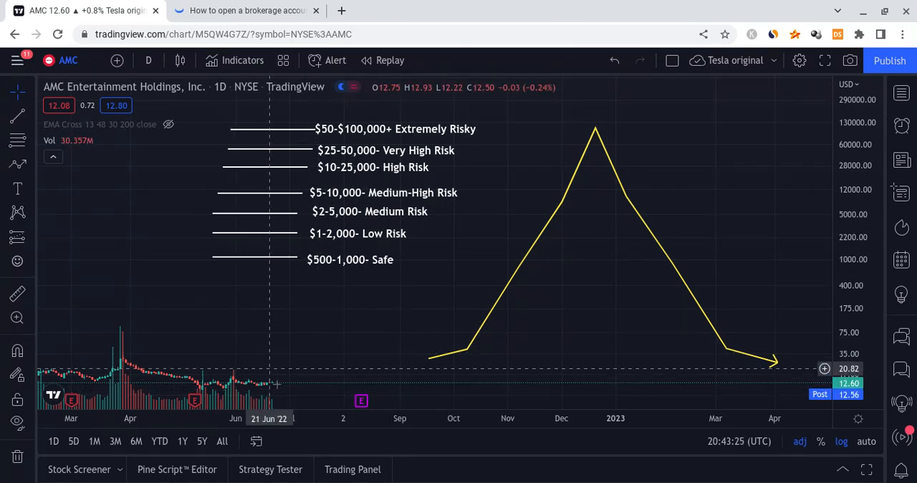
pyautogui.moveTo(302, 368)
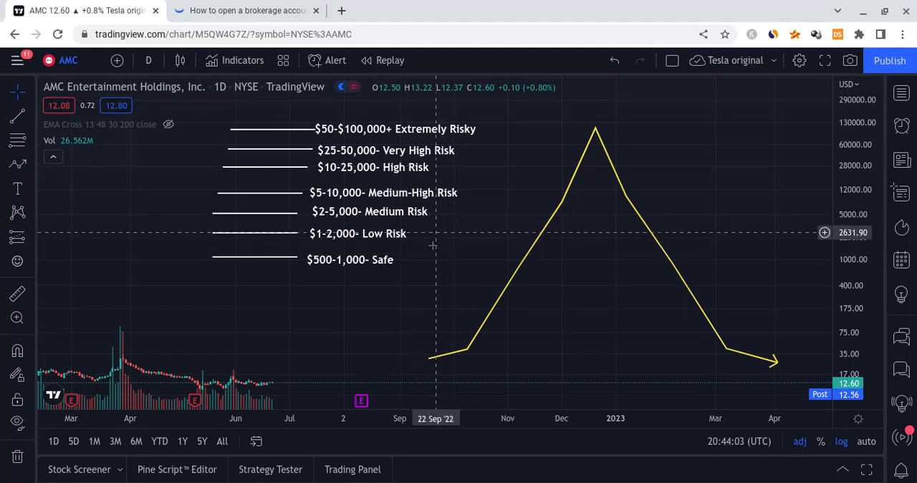
pyautogui.moveTo(461, 218)
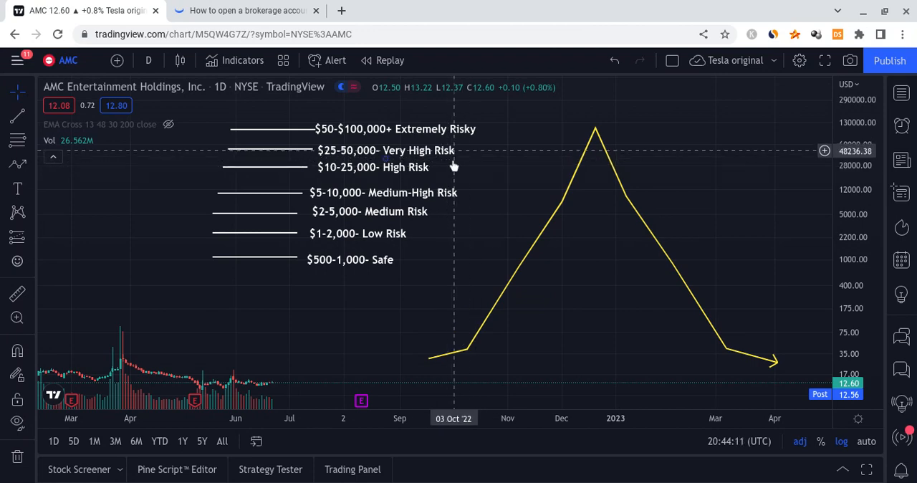
pyautogui.moveTo(465, 159)
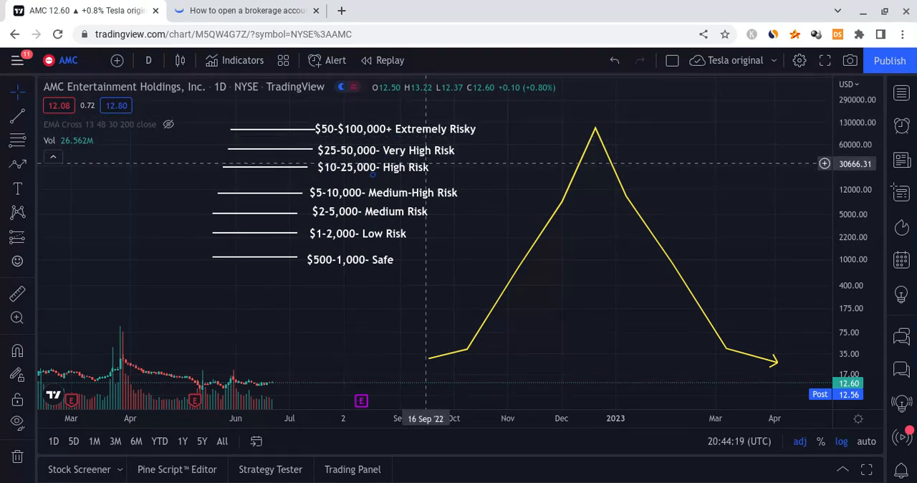
pyautogui.moveTo(375, 182)
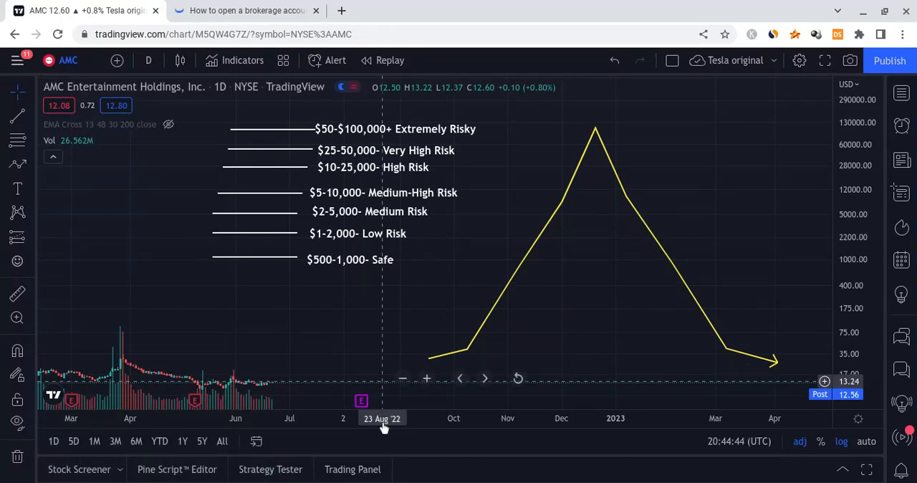
pyautogui.moveTo(383, 418)
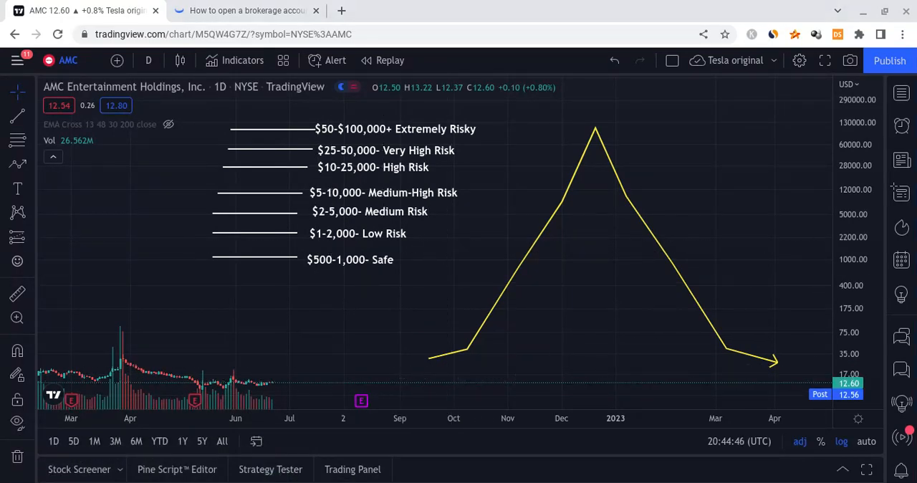